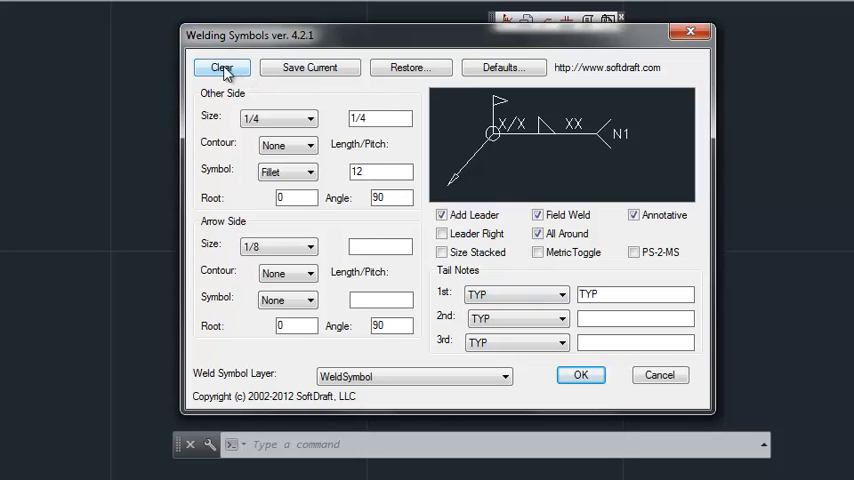
- Clear all weld symbol fields back to a bare leader with no weld types or tail notes
{"action": "left_click", "coordinate": [220, 68]}
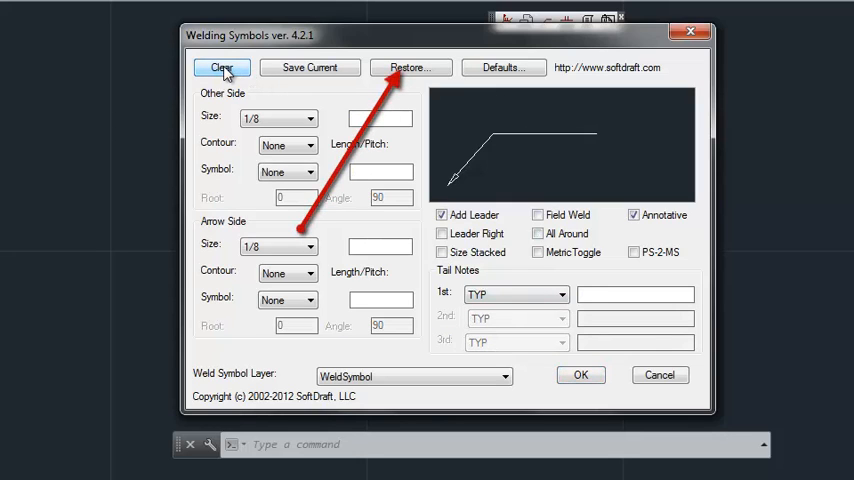
{"action": "mouse_move", "coordinate": [416, 82]}
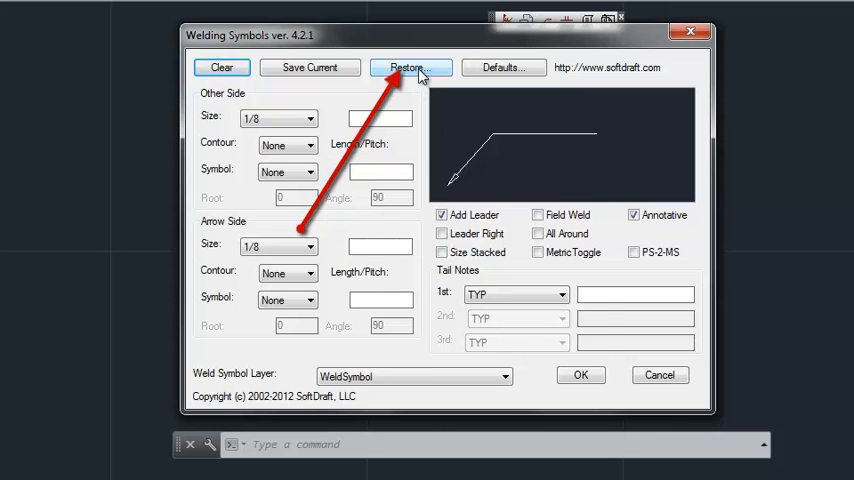
- Restore the saved Fillet Field symbol after previewing SYMB 1, SYMB 2 and SYMB 5 in the list
{"action": "left_click", "coordinate": [416, 68]}
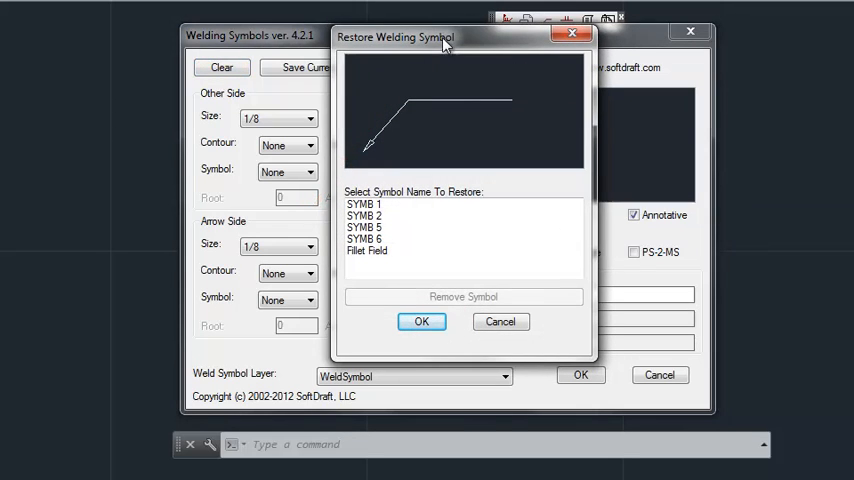
{"action": "left_click", "coordinate": [364, 204]}
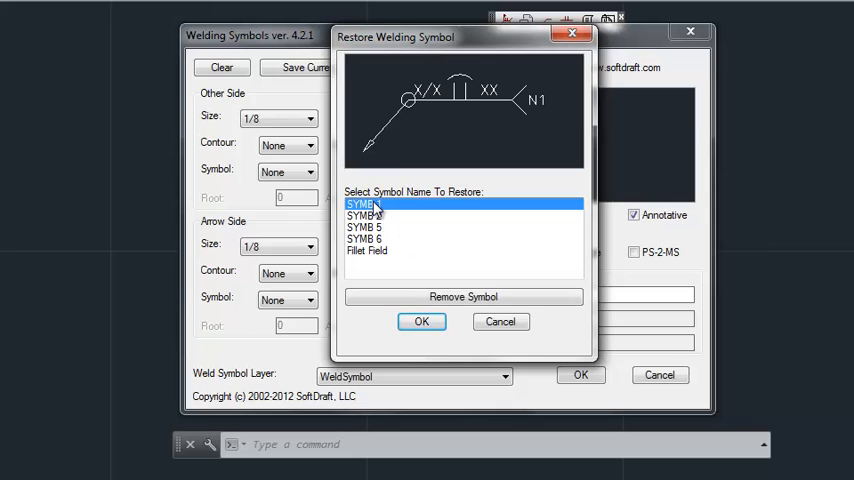
{"action": "left_click", "coordinate": [368, 216]}
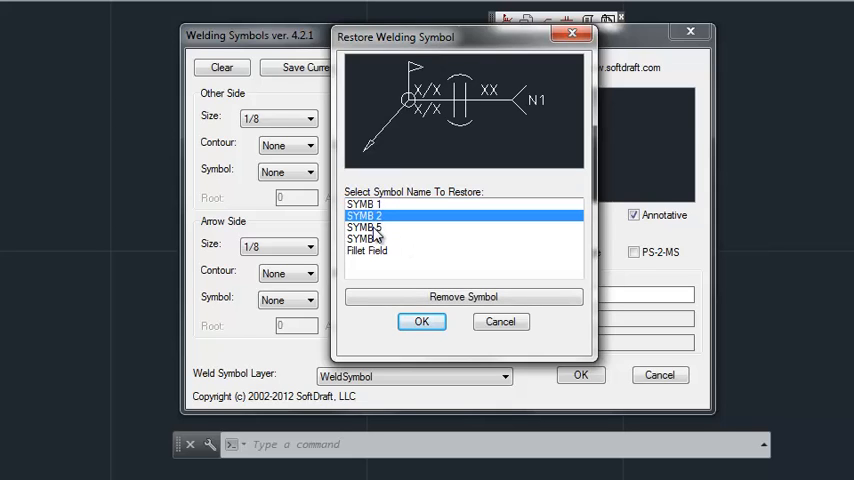
{"action": "left_click", "coordinate": [366, 228]}
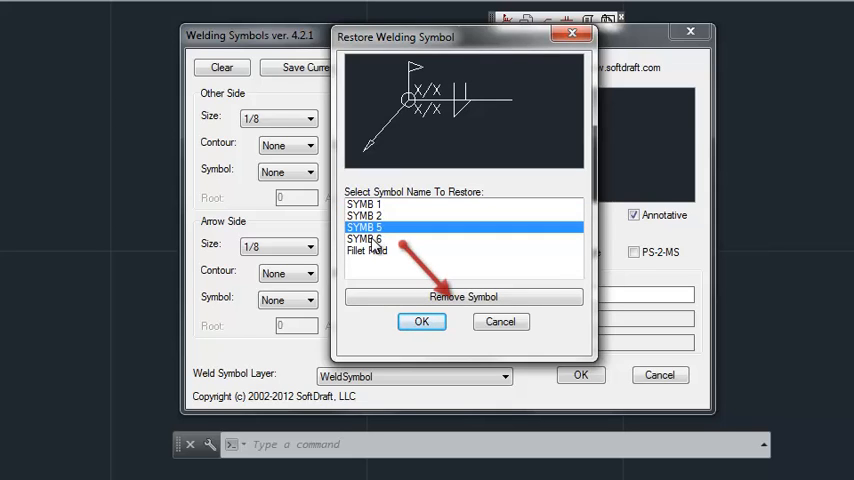
{"action": "left_click", "coordinate": [372, 252]}
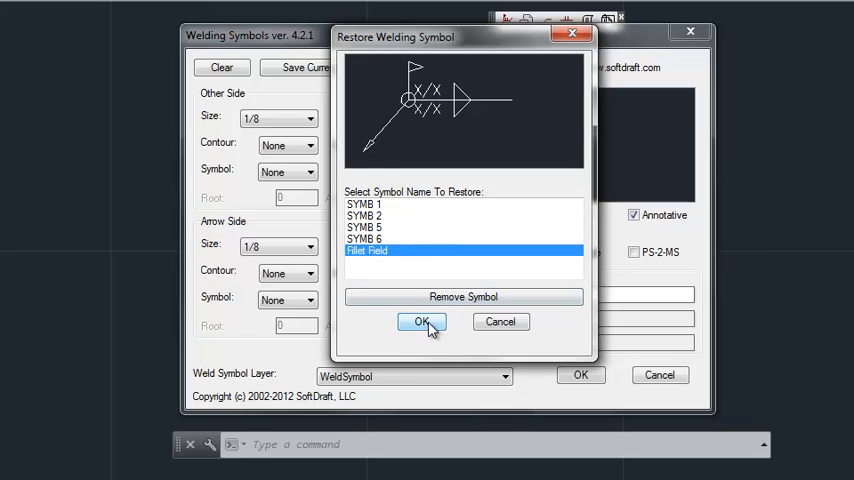
{"action": "left_click", "coordinate": [420, 320]}
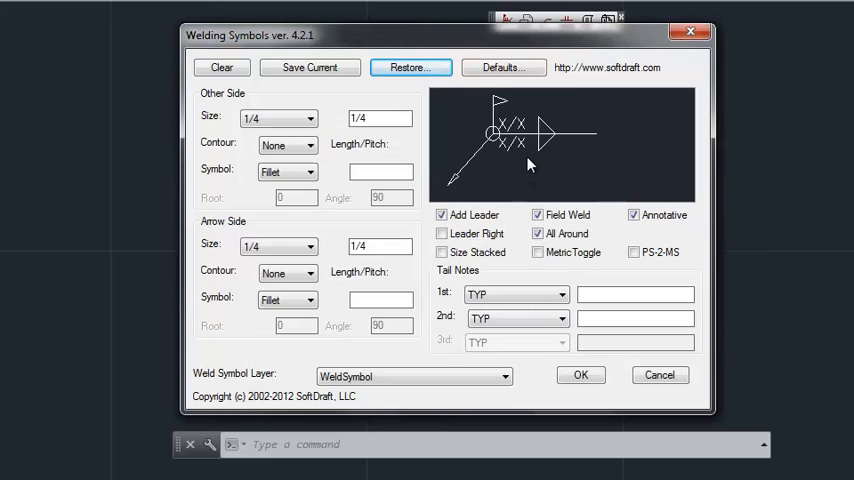
{"action": "mouse_move", "coordinate": [294, 112]}
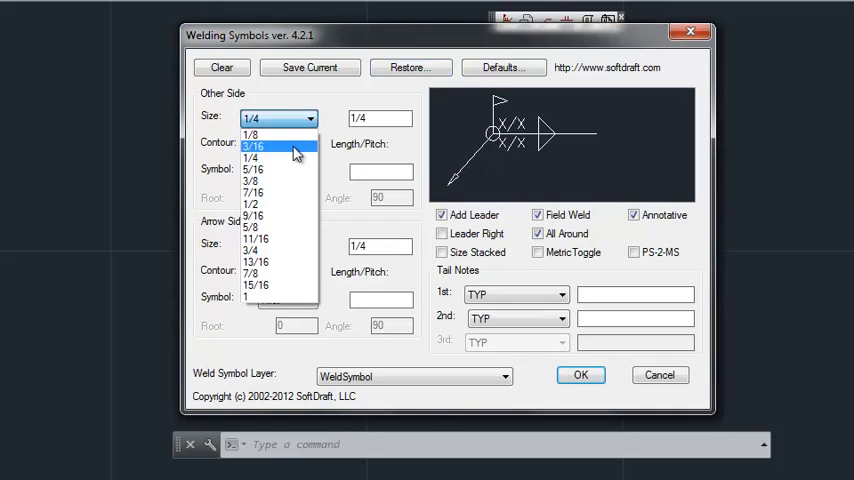
- Set the other-side fillet size to 3/16 and accept the symbol to begin placing it in the drawing
{"action": "left_click", "coordinate": [262, 148]}
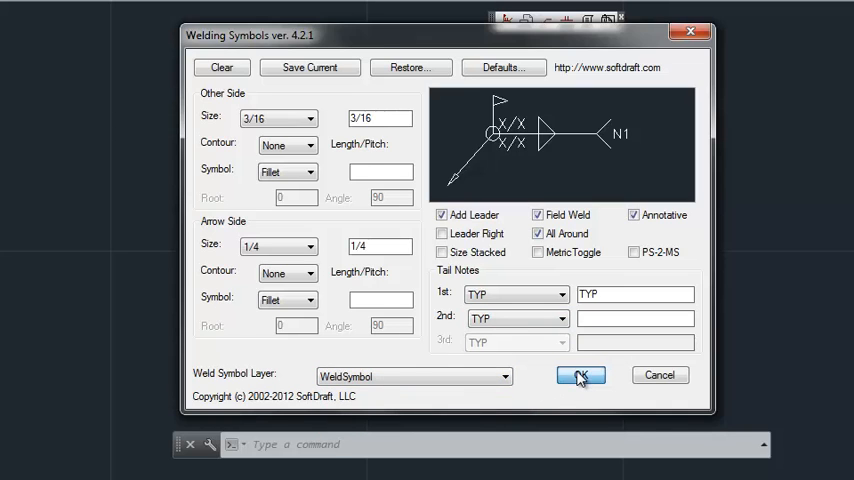
{"action": "left_click", "coordinate": [580, 376]}
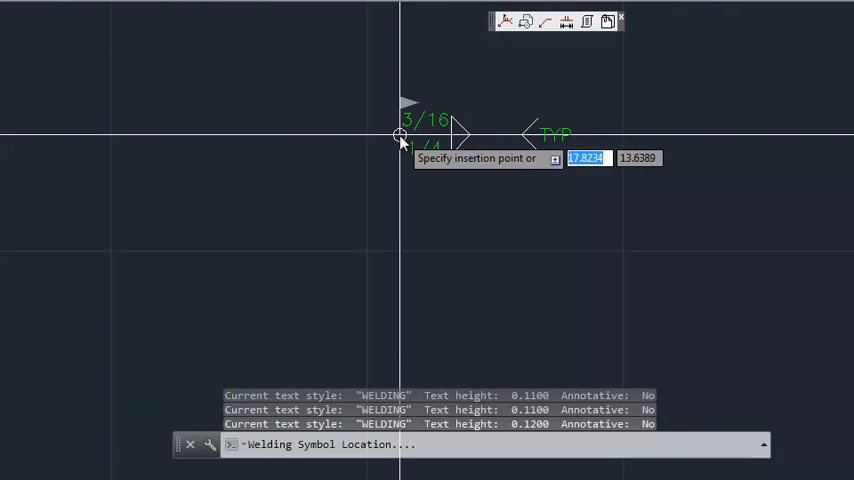